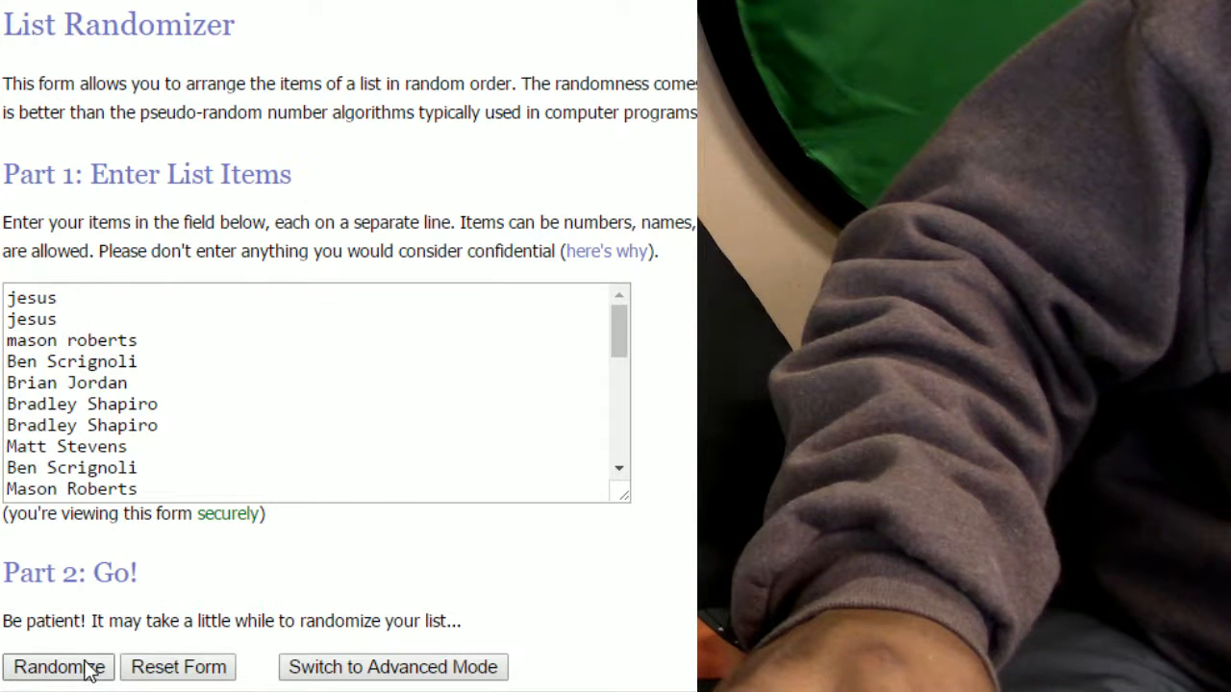
Step: Randomize the 30 entered participant names into a new order
click(58, 667)
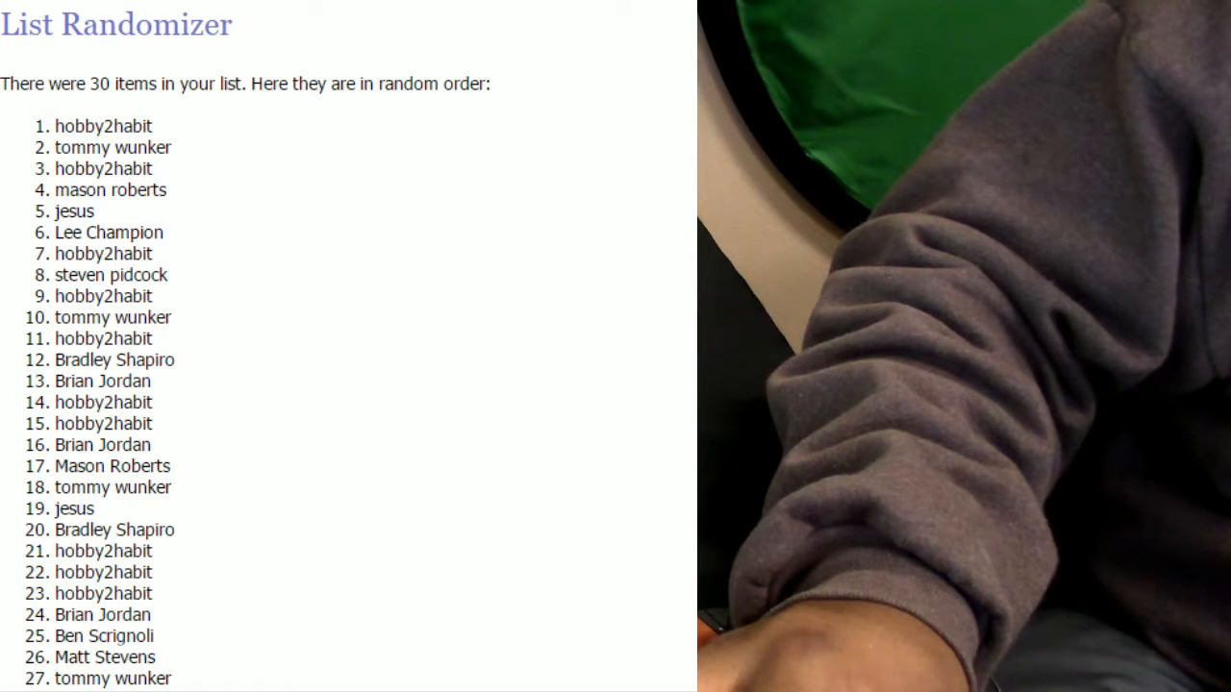
scroll(down, 3)
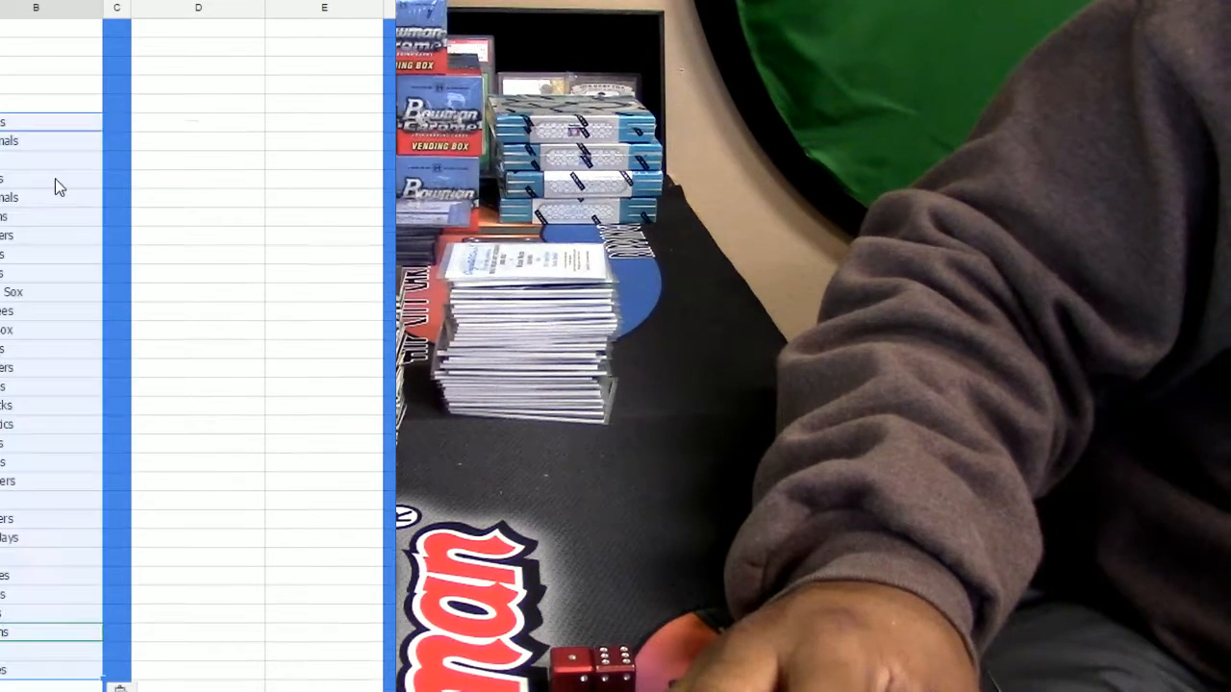
click(198, 198)
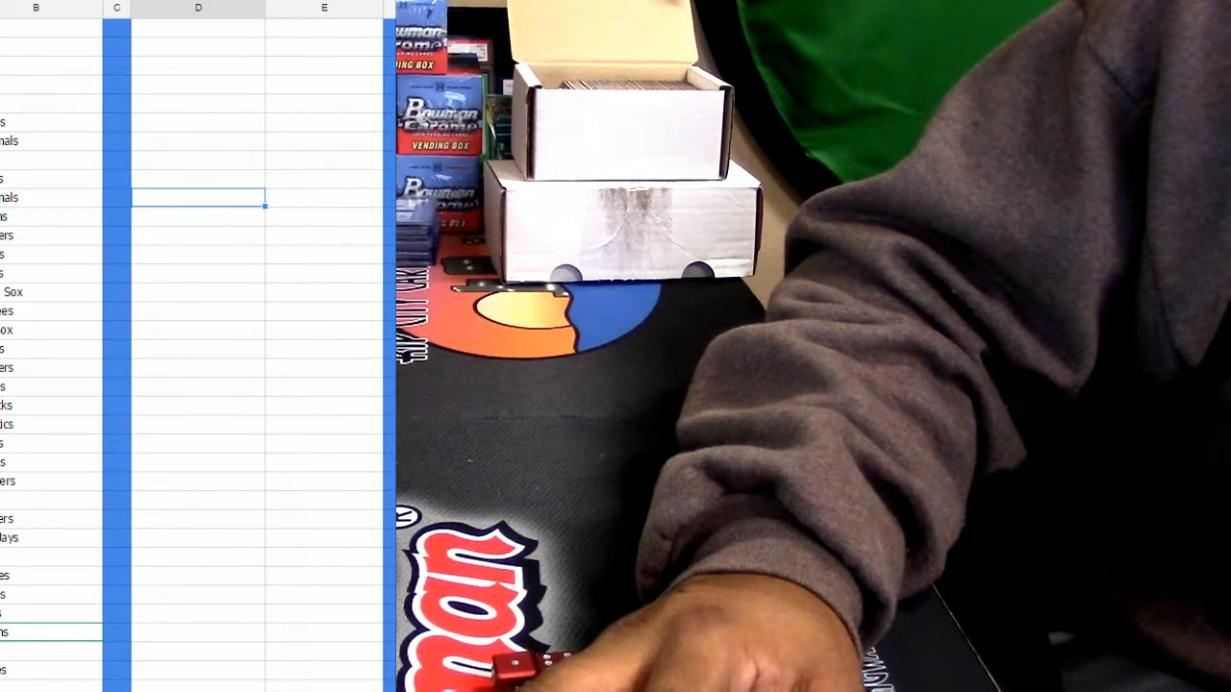
mouse_move(154, 478)
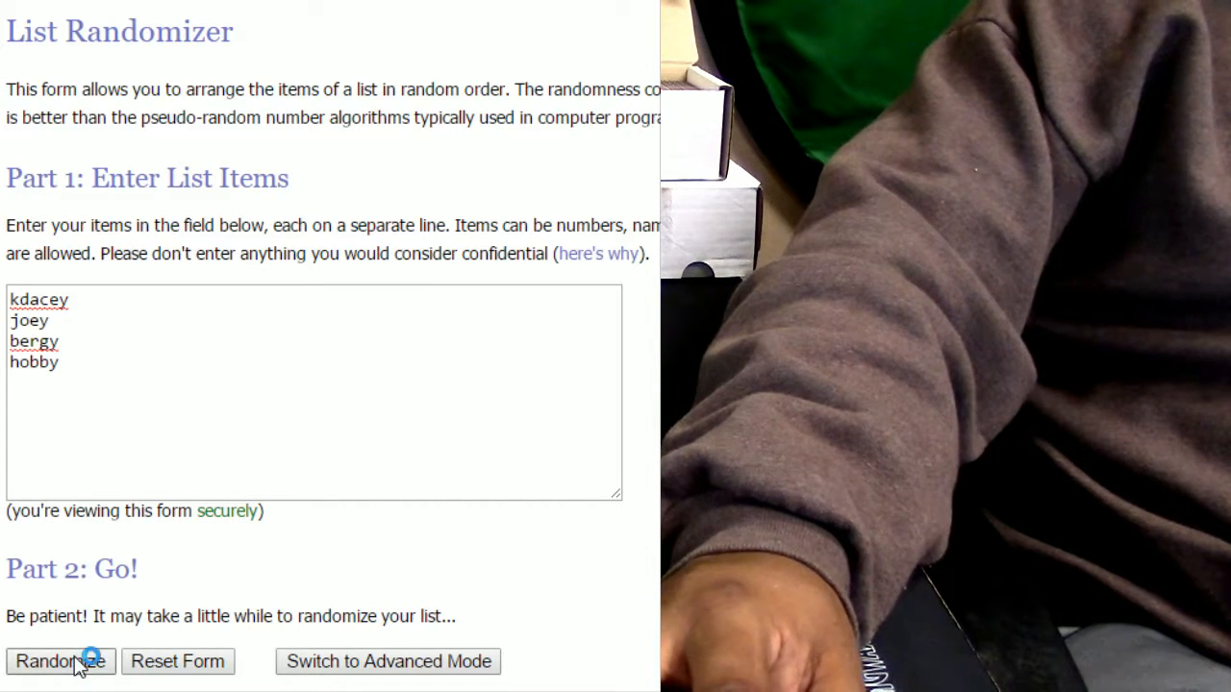
Step: Randomize the four names kdacey, joey, bergy and hobby
click(60, 661)
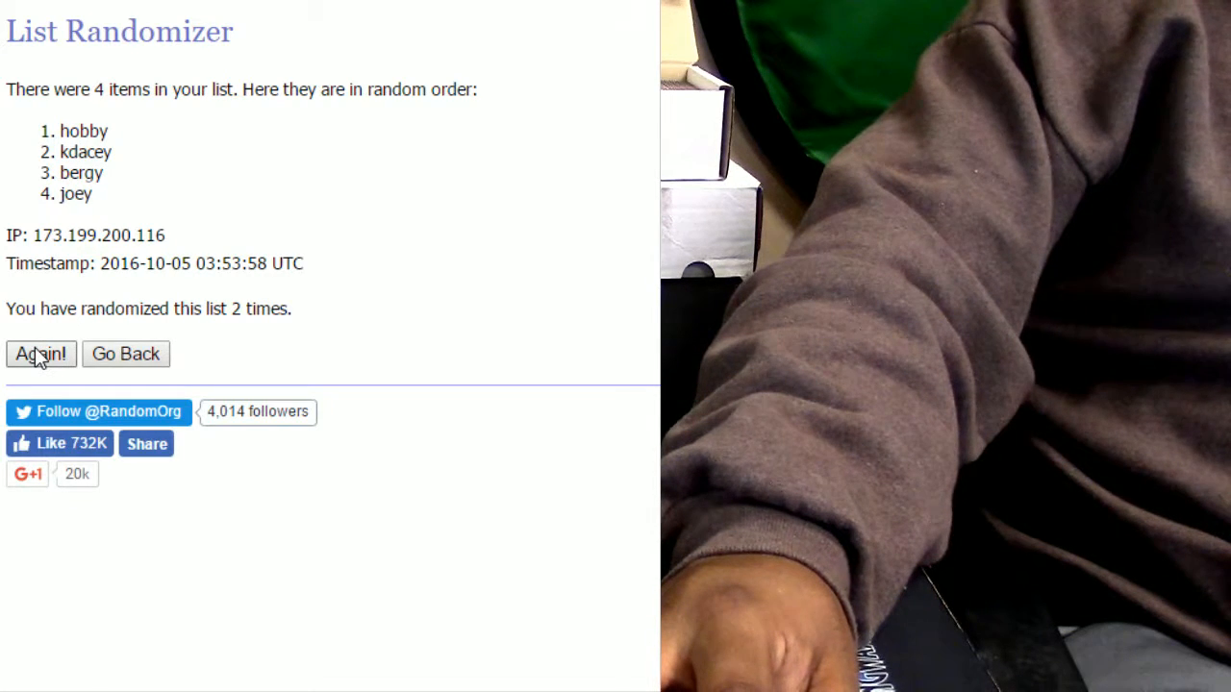
Step: Reshuffle the four names with Again! until randomized eight times, ending joey, kdacey, bergy, hobby
click(40, 354)
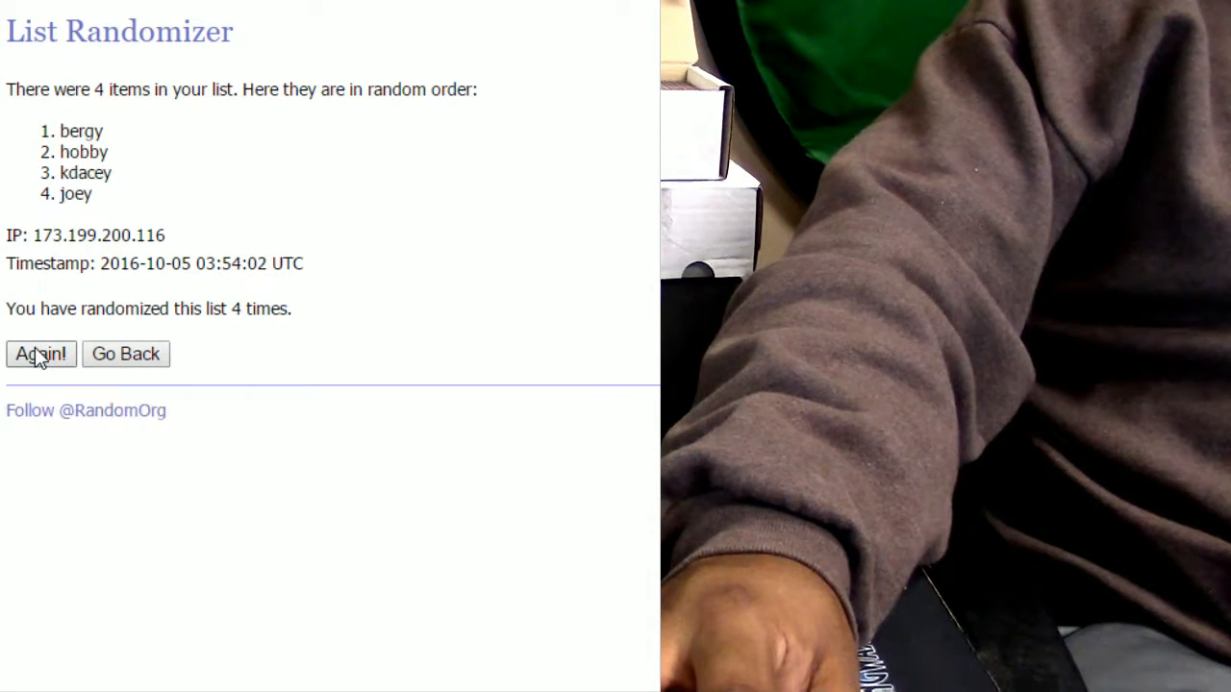
click(40, 354)
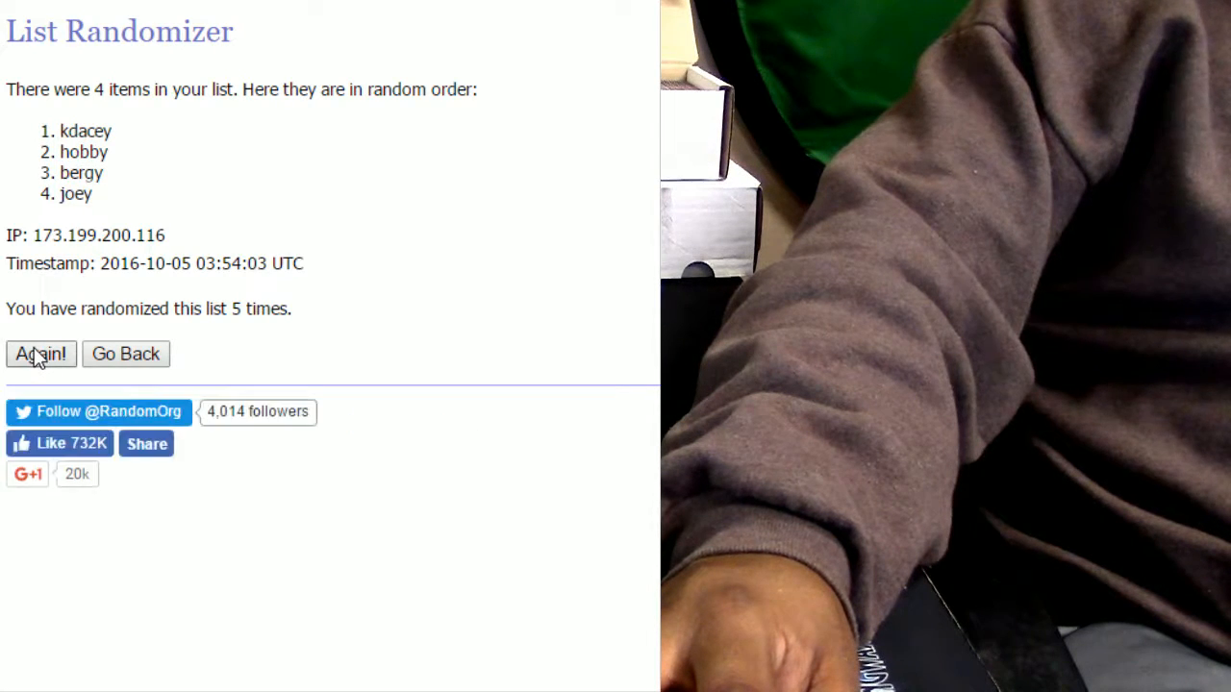
click(41, 354)
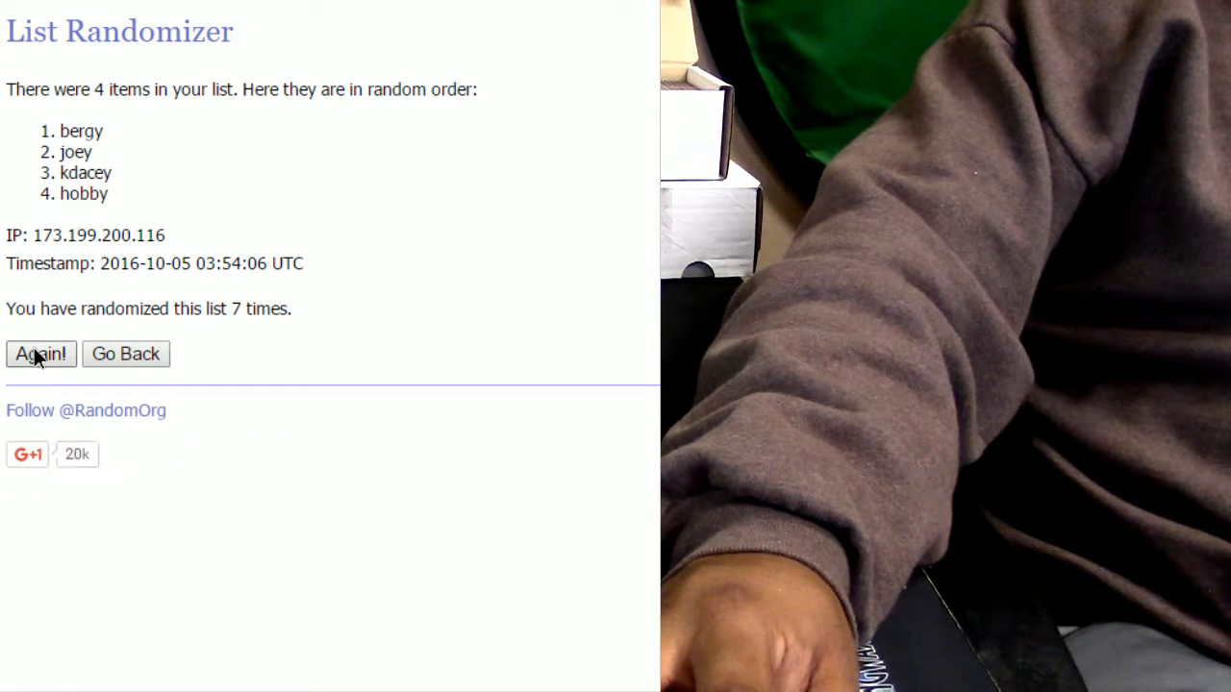
click(40, 353)
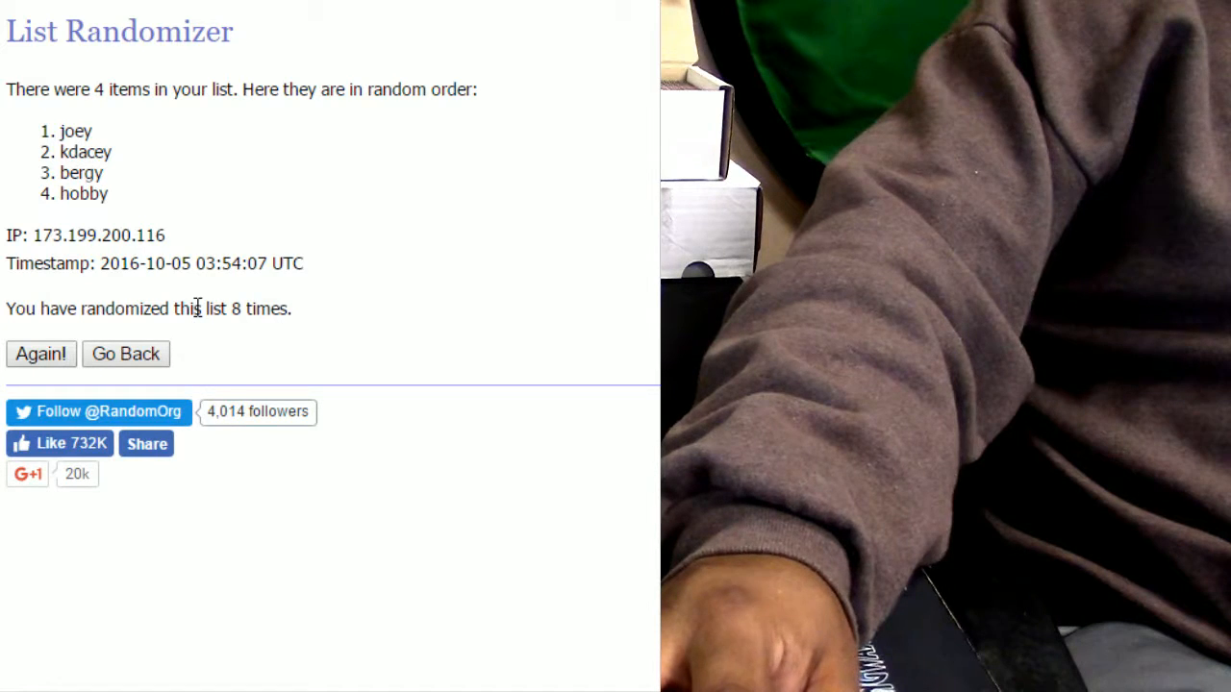